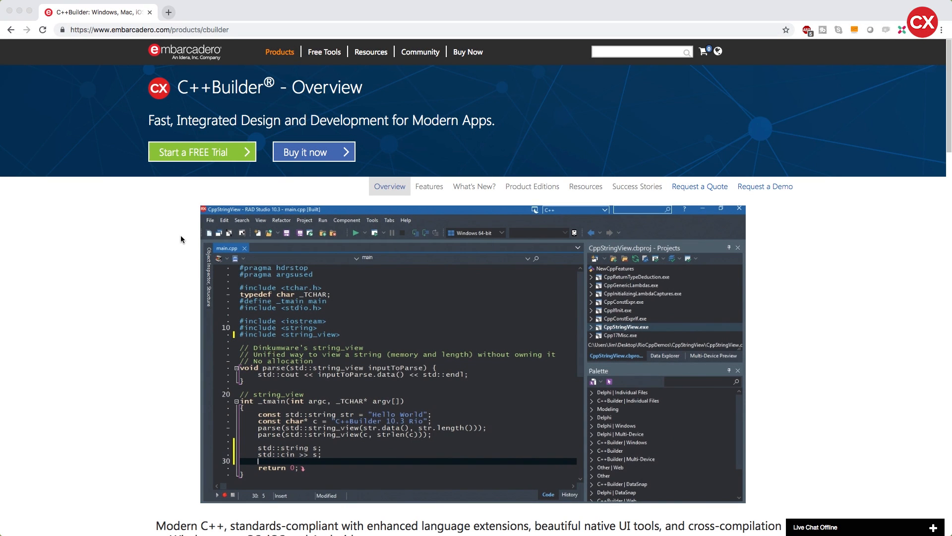
Bring up a Terminal bash shell and enter g++ at the prompt to check the compiler
{"action": "left_click", "coordinate": [323, 220]}
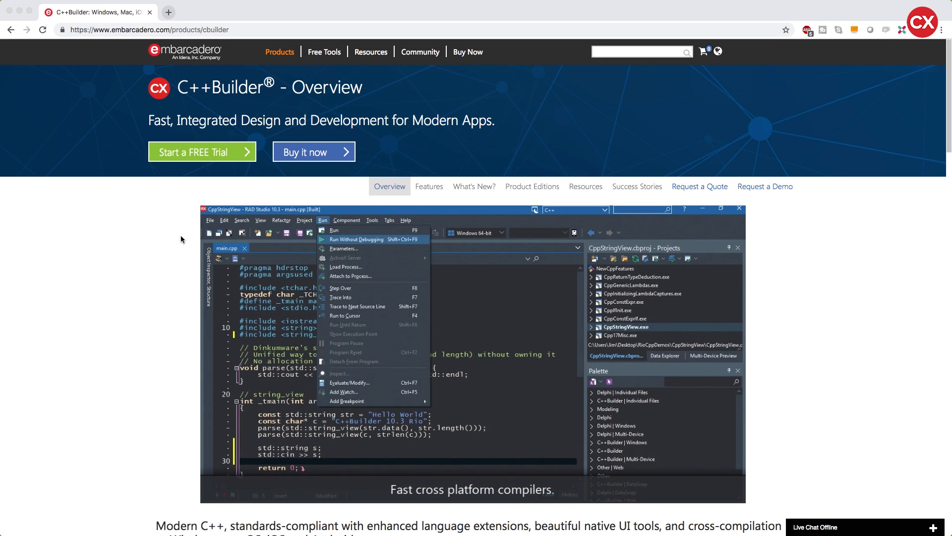
{"action": "left_click", "coordinate": [333, 230]}
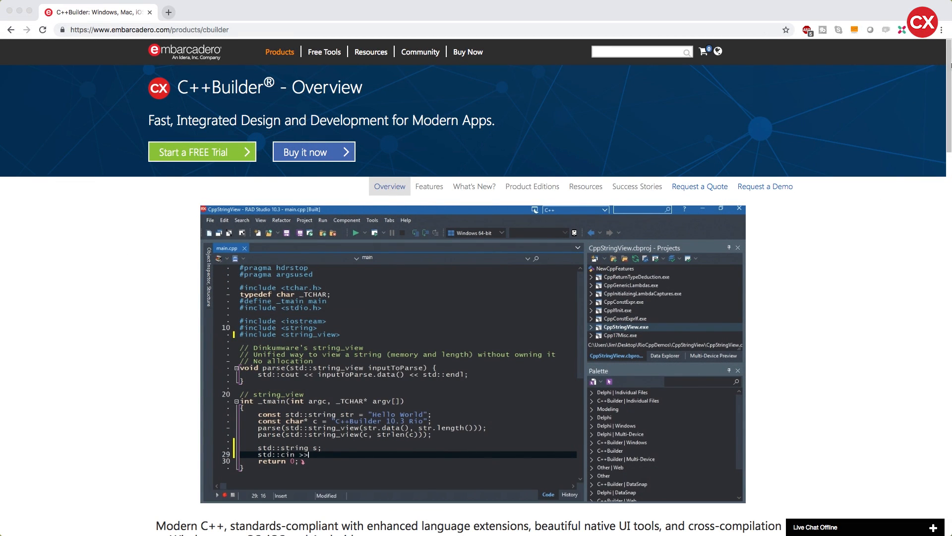
{"action": "scroll", "scroll_direction": "down", "scroll_amount": 3}
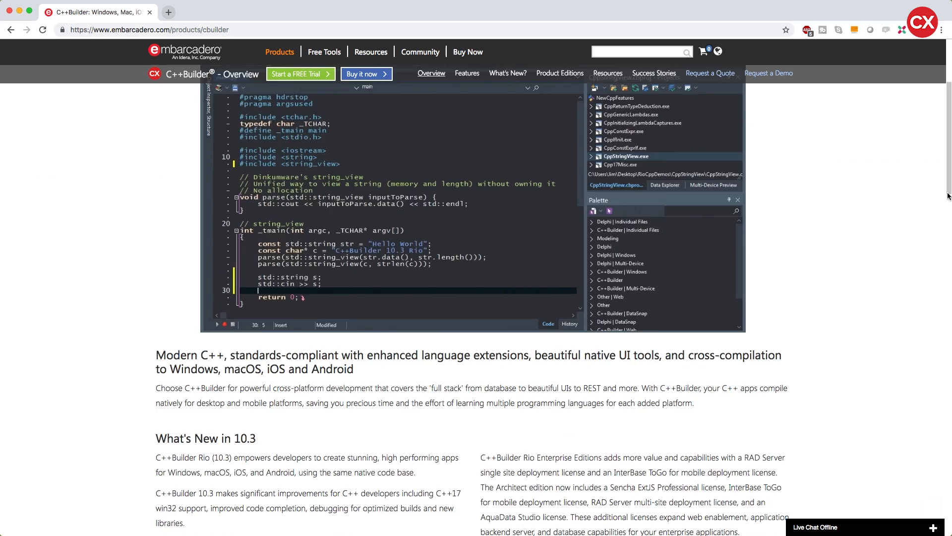
{"action": "scroll", "scroll_direction": "down", "scroll_amount": 3}
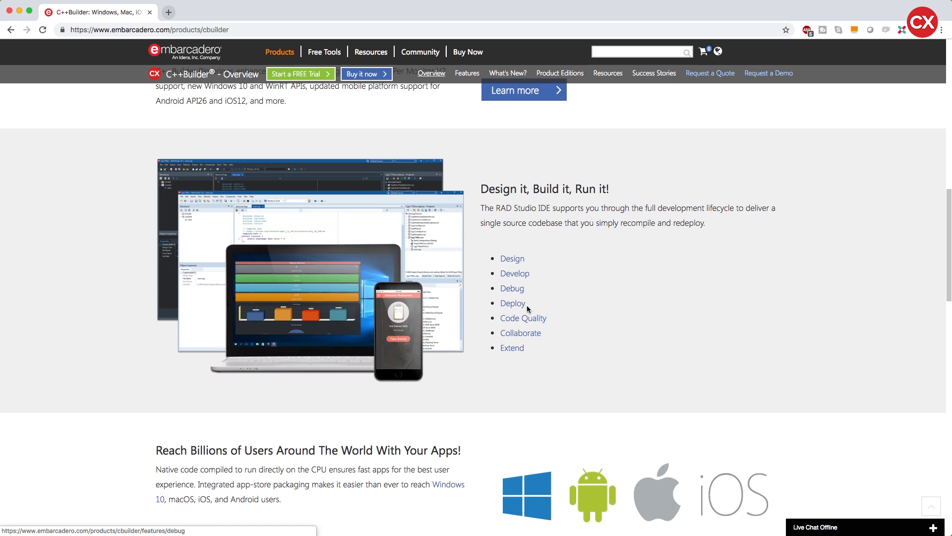
{"action": "scroll", "scroll_direction": "down", "scroll_amount": 3}
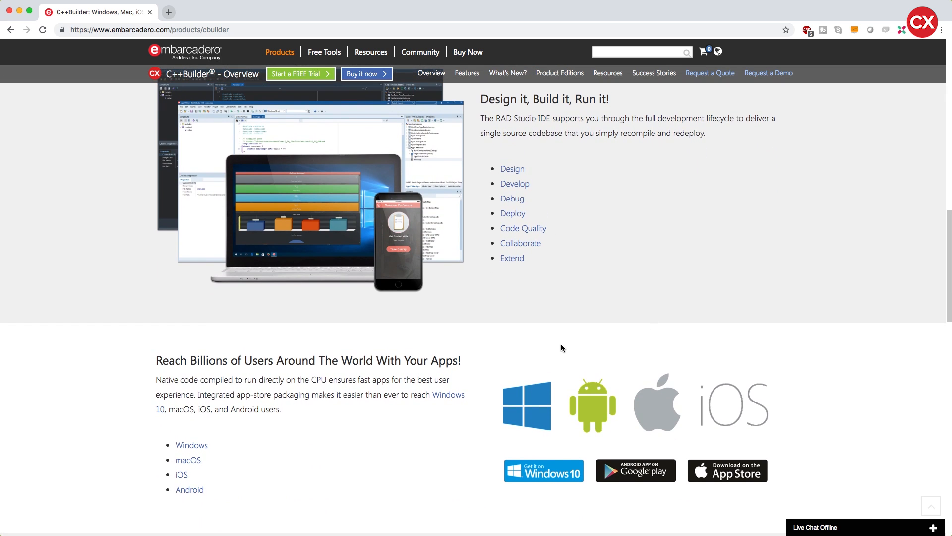
{"action": "mouse_move", "coordinate": [663, 402]}
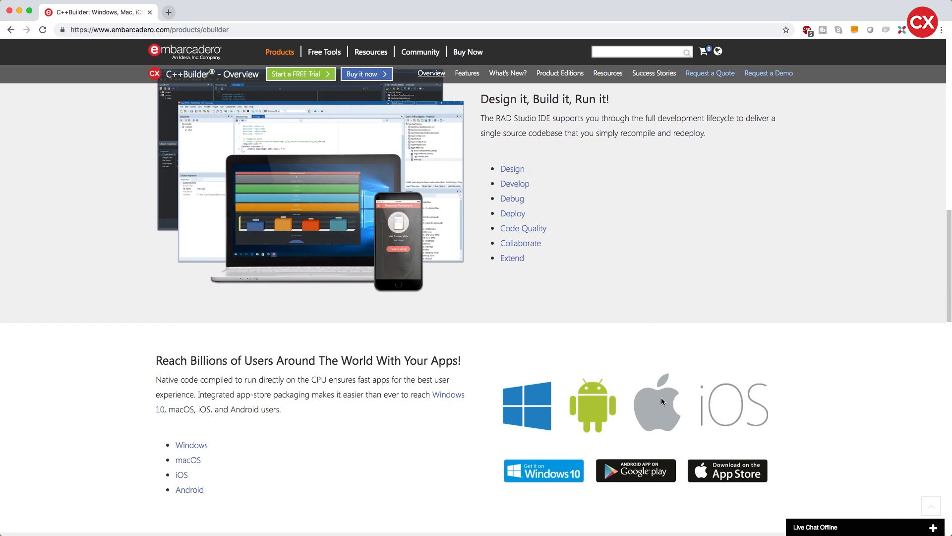
{"action": "mouse_move", "coordinate": [724, 394]}
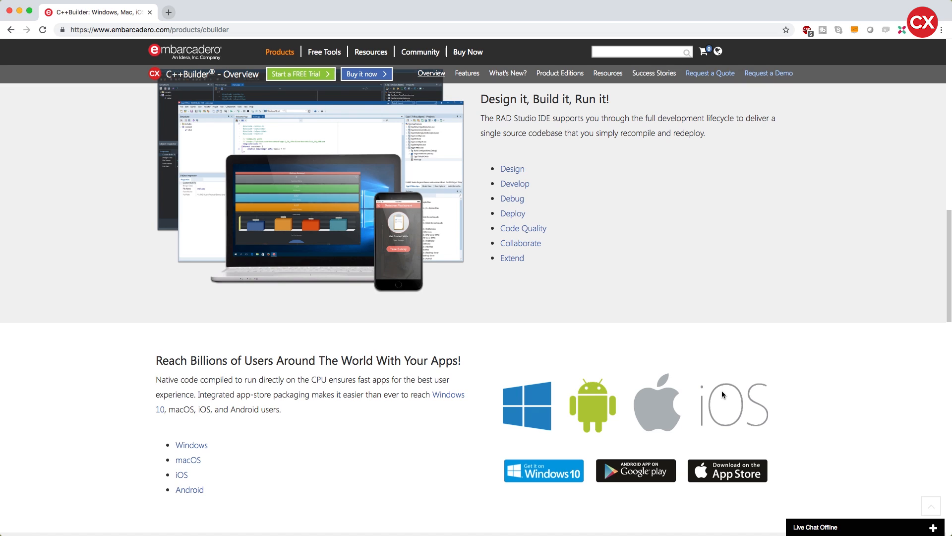
{"action": "mouse_move", "coordinate": [690, 296]}
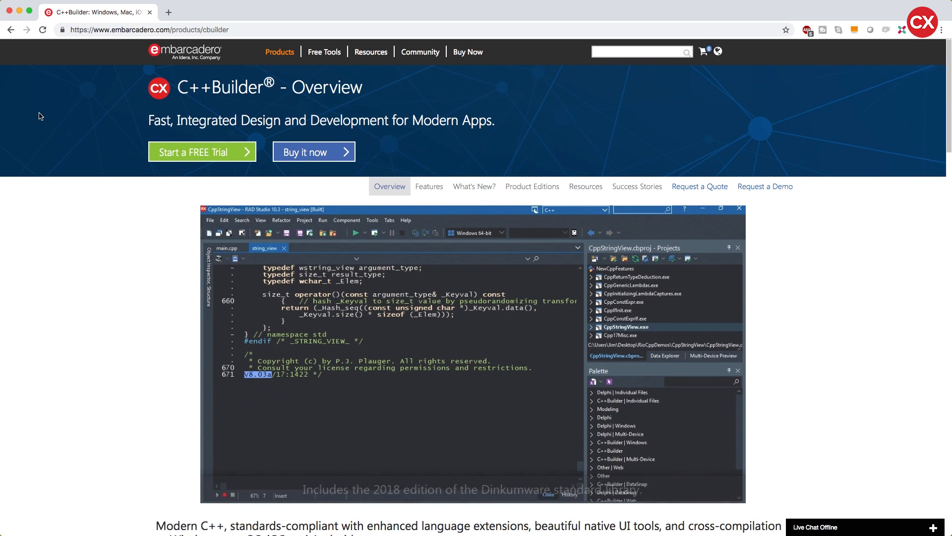
{"action": "left_click", "coordinate": [227, 248]}
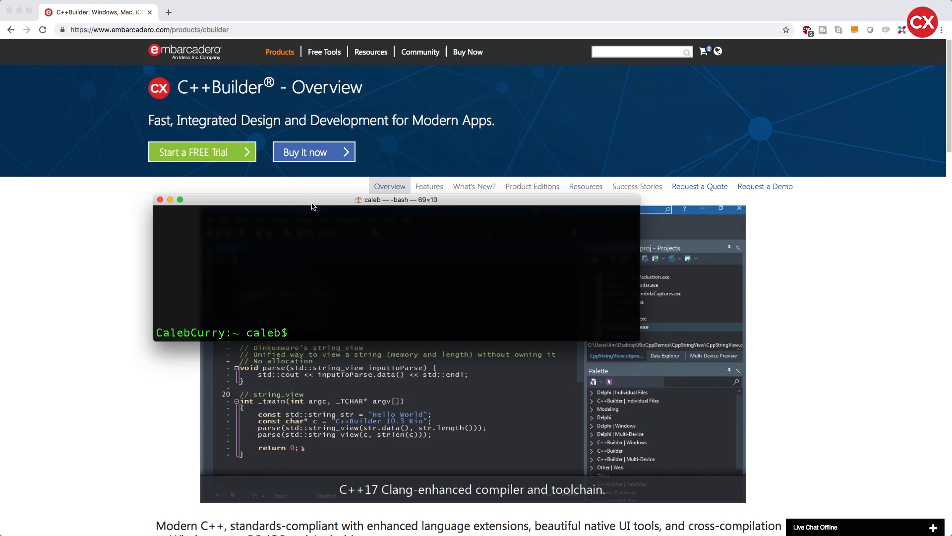
{"action": "type", "text": "g++"}
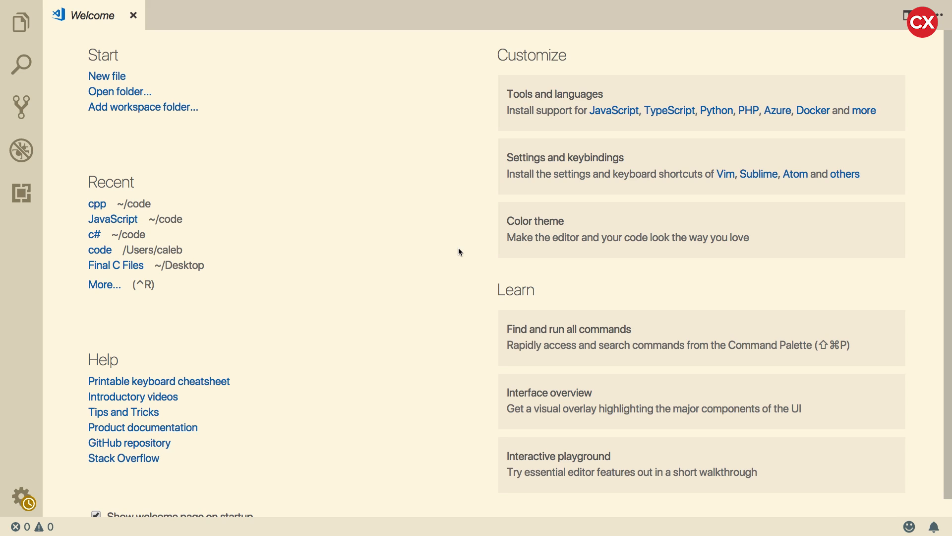
{"action": "mouse_move", "coordinate": [328, 167]}
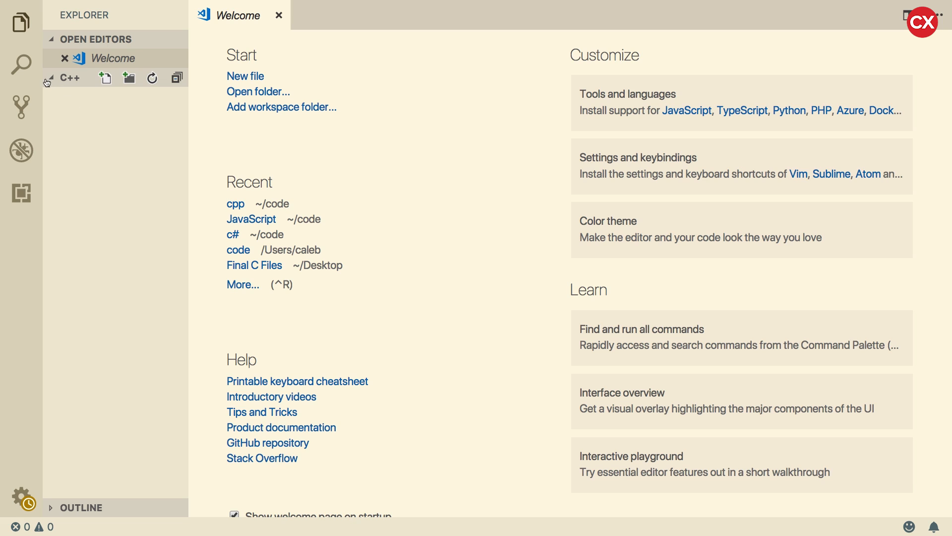
{"action": "mouse_move", "coordinate": [180, 89]}
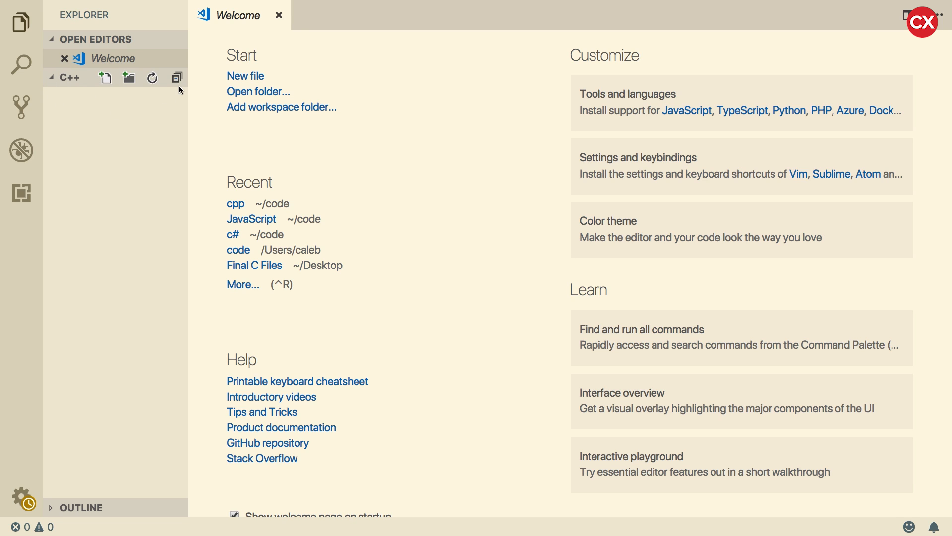
Dismiss the Welcome page and add a new empty file named youtube.cpp to the C++ folder
{"action": "left_click", "coordinate": [276, 16]}
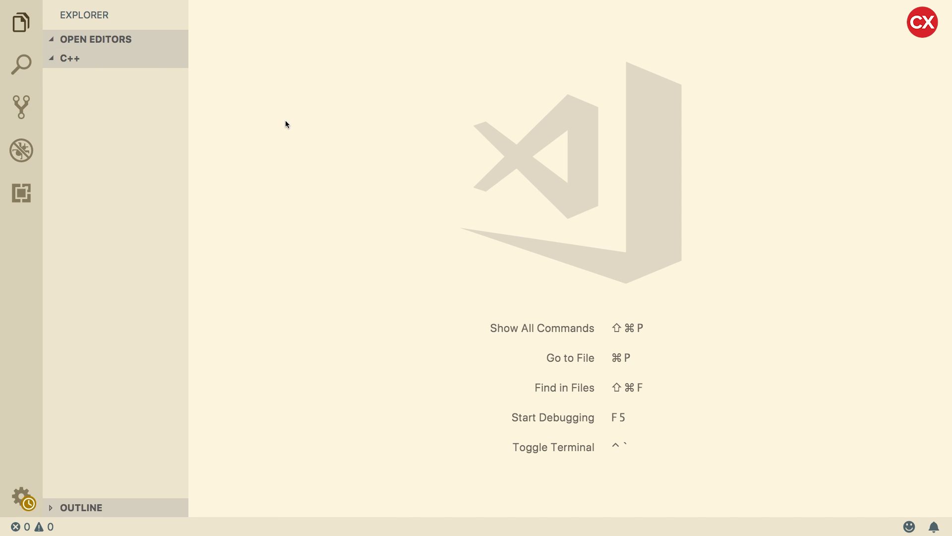
{"action": "mouse_move", "coordinate": [127, 111]}
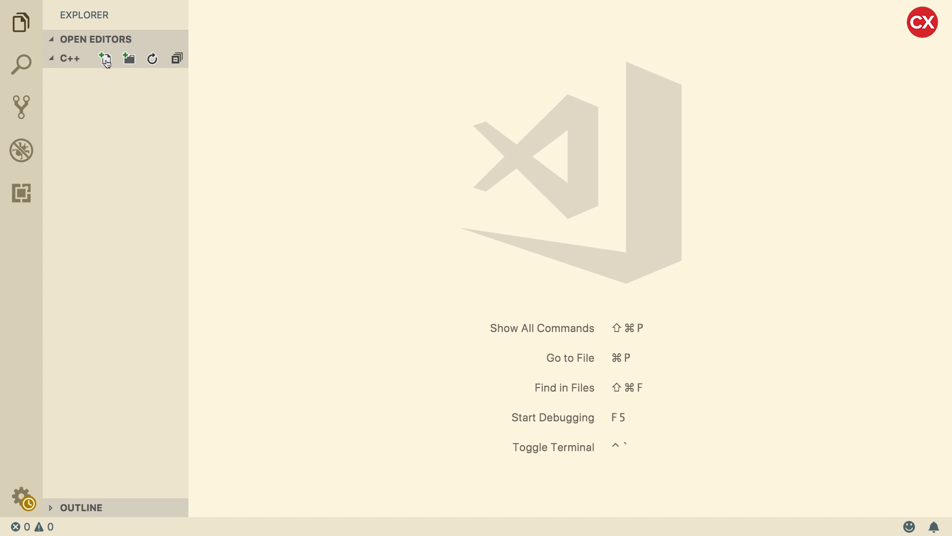
{"action": "type", "text": "youtube"}
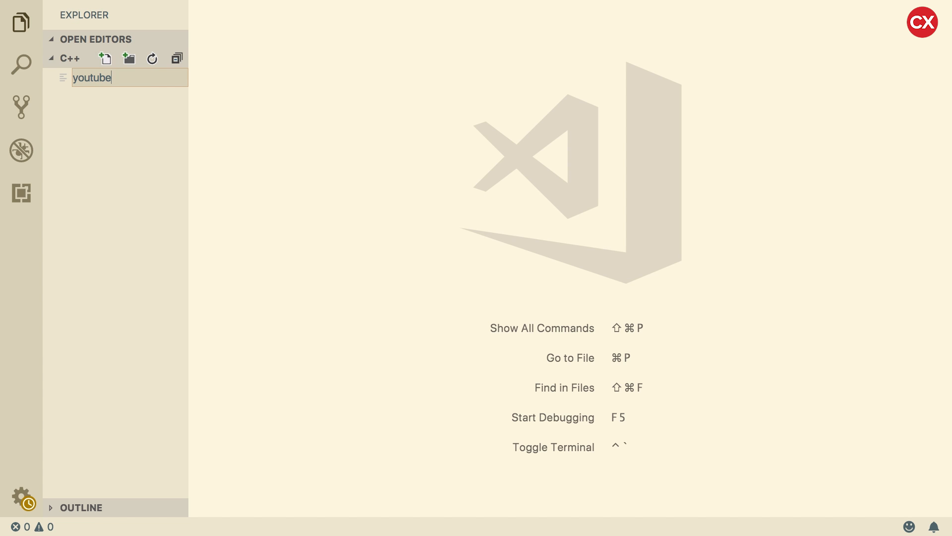
{"action": "type", "text": ".cpp"}
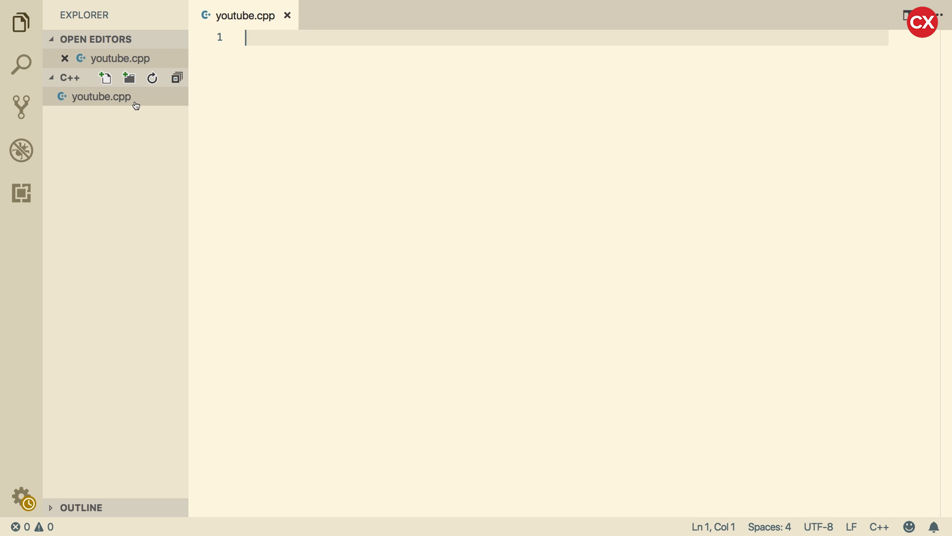
{"action": "left_click", "coordinate": [101, 96]}
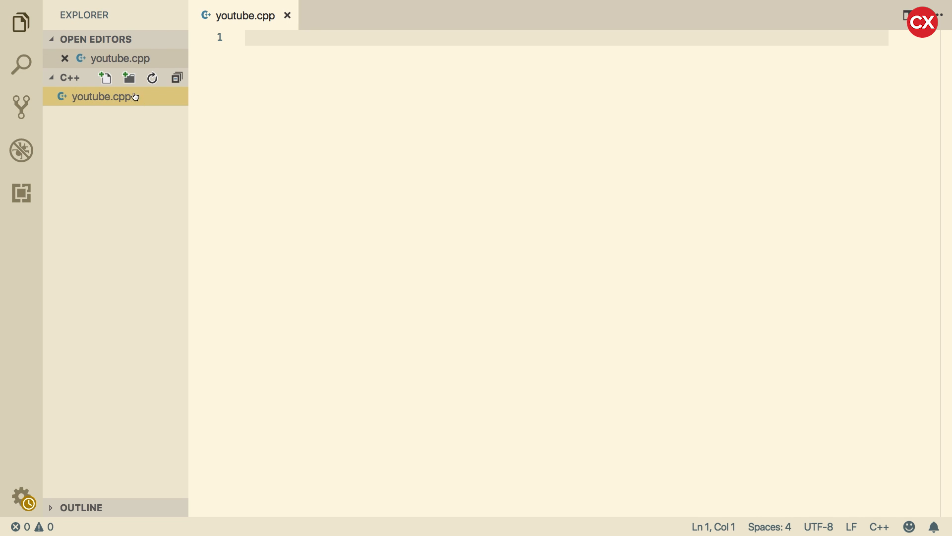
{"action": "mouse_move", "coordinate": [129, 128]}
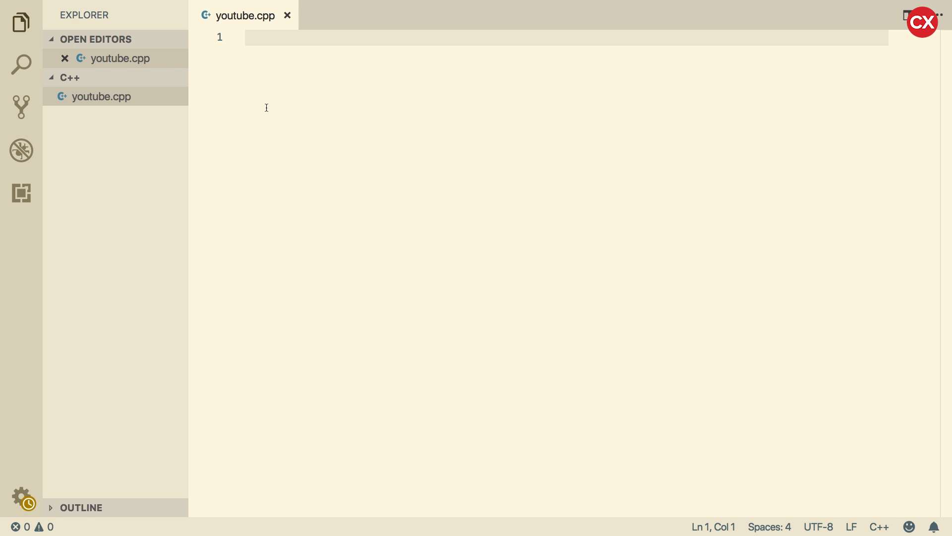
Write #include <iostream> and an int main() { return 0; } skeleton with the sidebar hidden
{"action": "type", "text": "#include"}
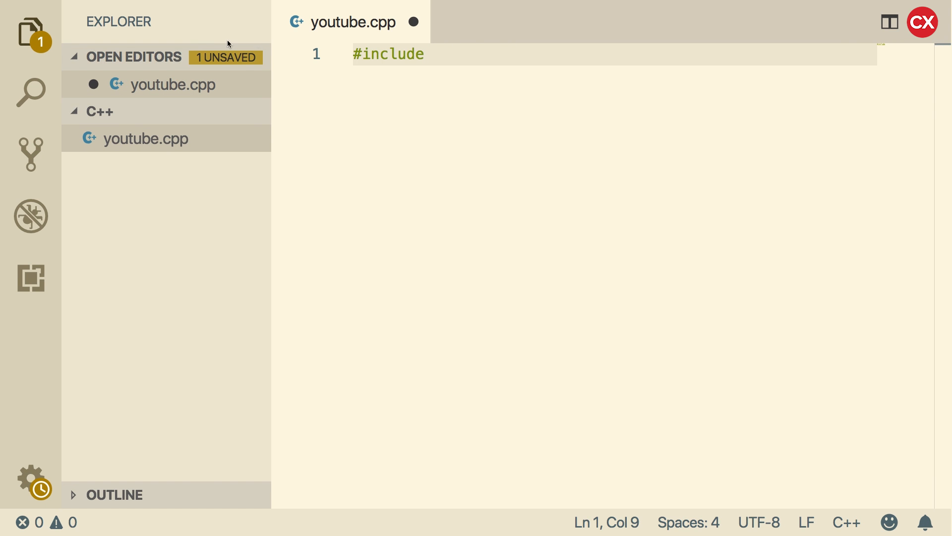
{"action": "left_click", "coordinate": [30, 27]}
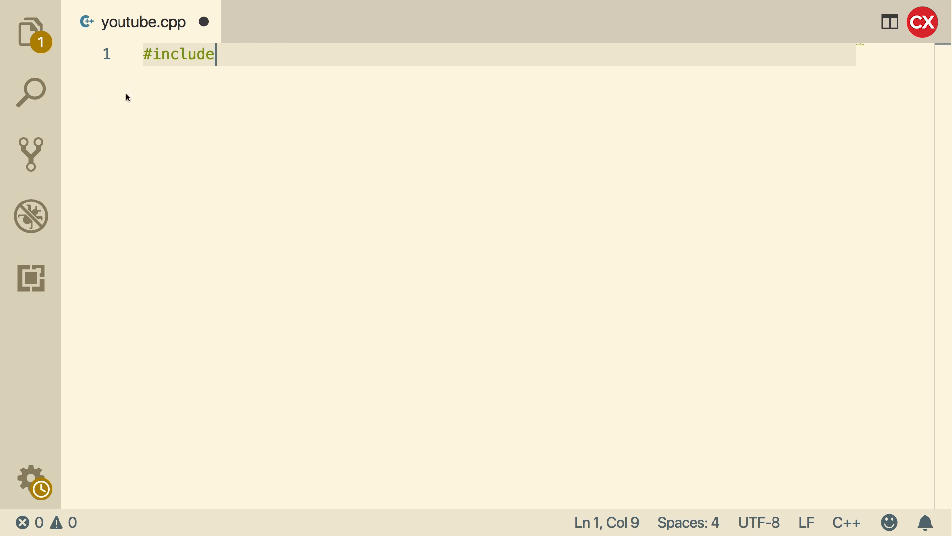
{"action": "mouse_move", "coordinate": [154, 58]}
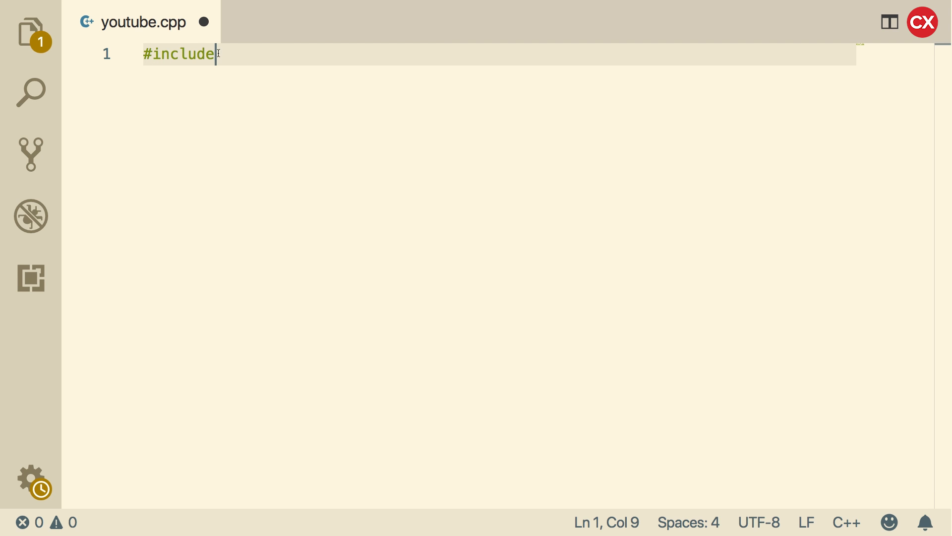
{"action": "type", "text": "<>"}
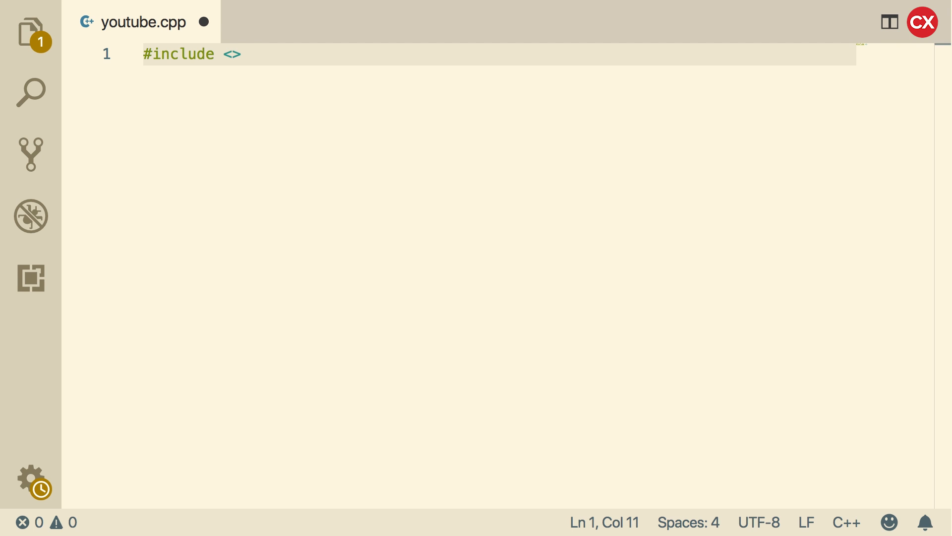
{"action": "type", "text": "iostream"}
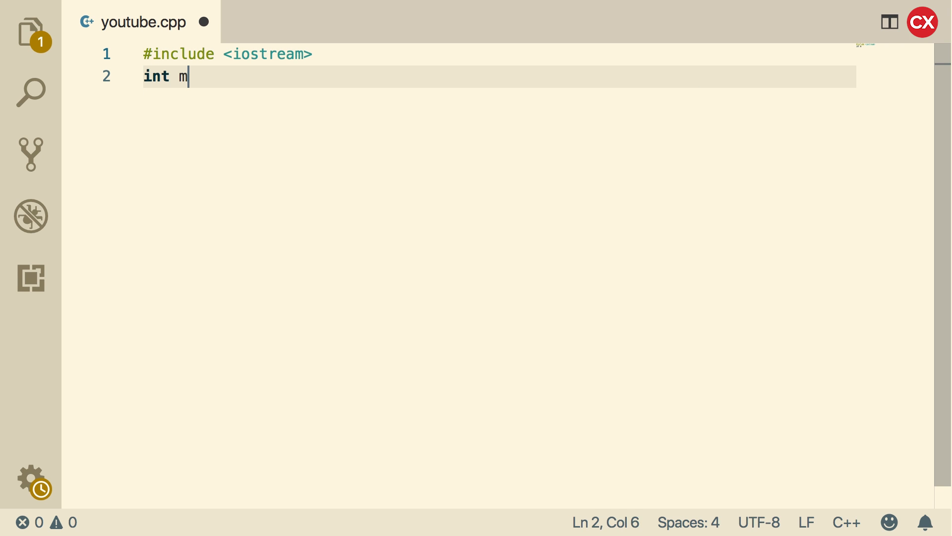
{"action": "type", "text": "ain()"}
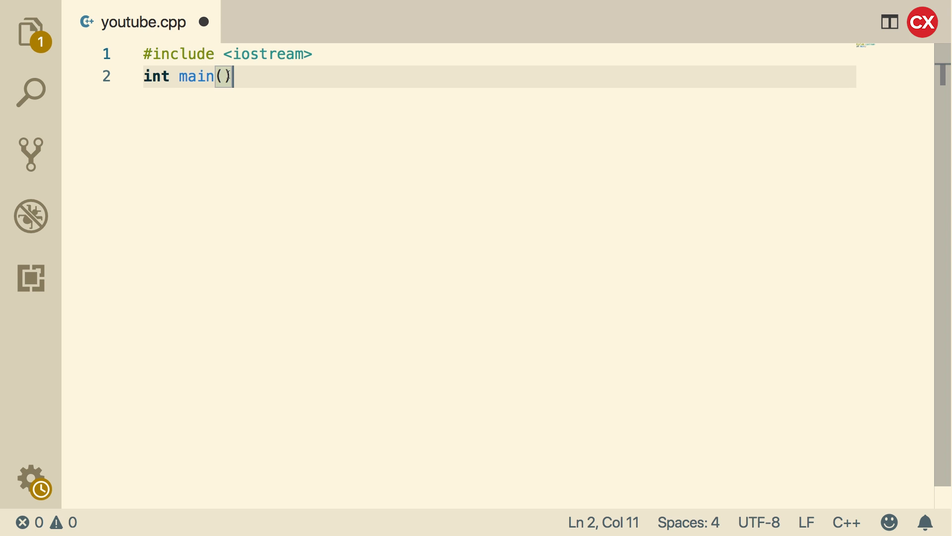
{"action": "key", "text": "Enter"}
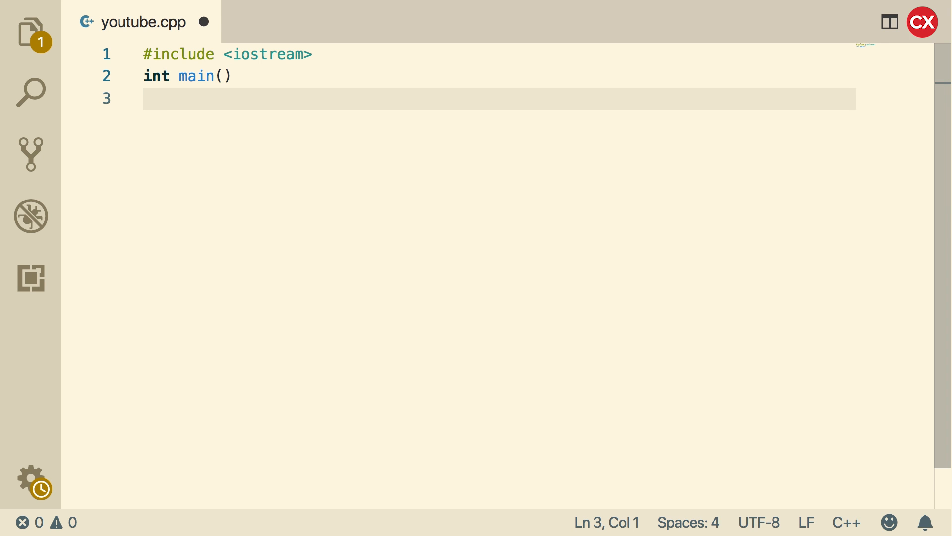
{"action": "type", "text": "{"}
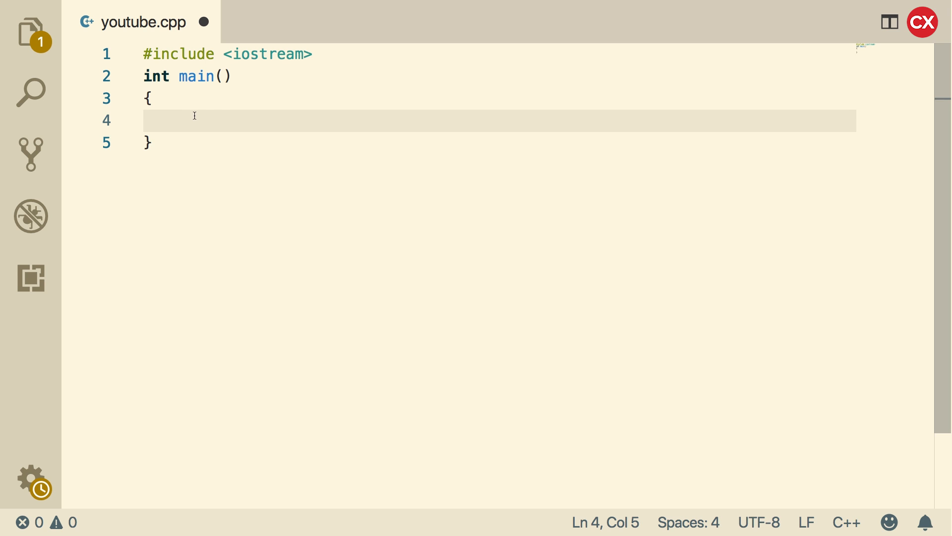
{"action": "type", "text": "ret"}
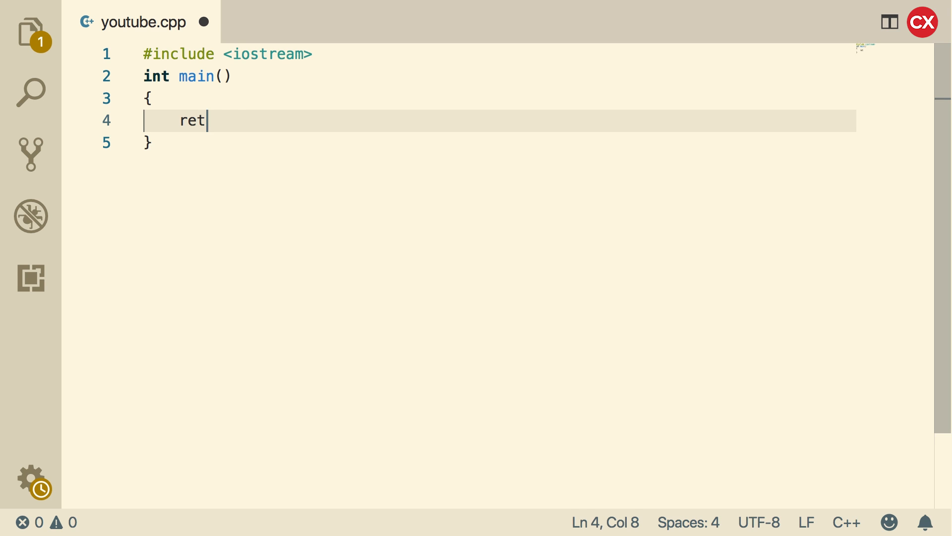
{"action": "type", "text": "urn 0;"}
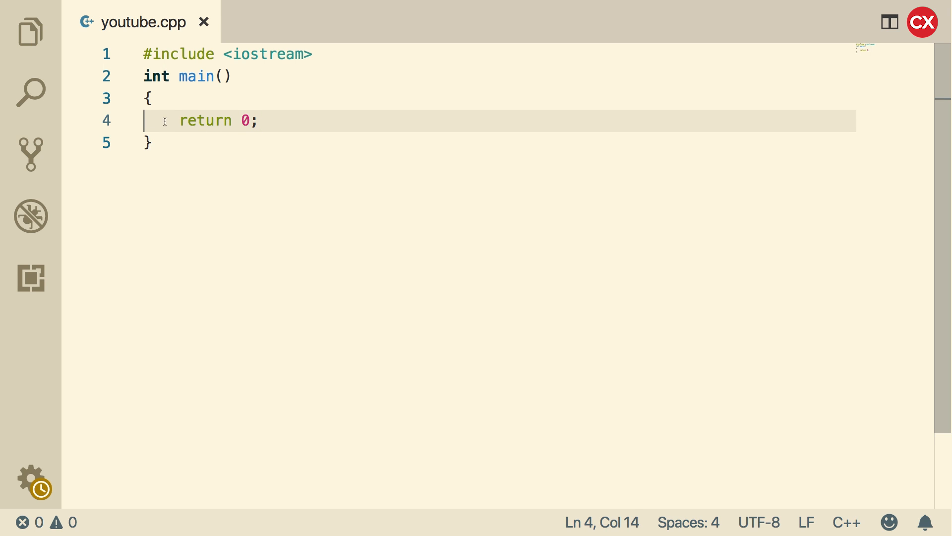
{"action": "mouse_move", "coordinate": [280, 123]}
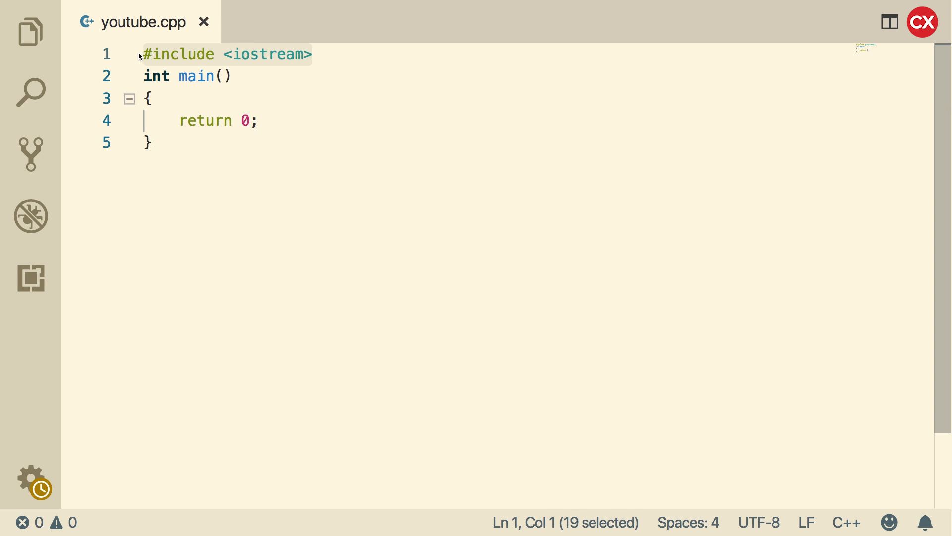
Redo line 1 as #include <iostream> and add a '//main function' comment
{"action": "key", "text": "Delete"}
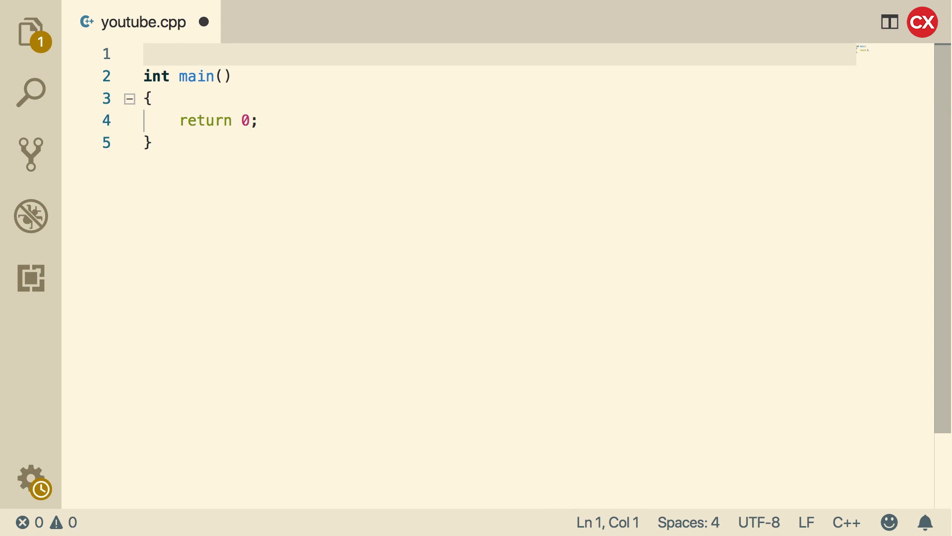
{"action": "type", "text": "#include <iostream>"}
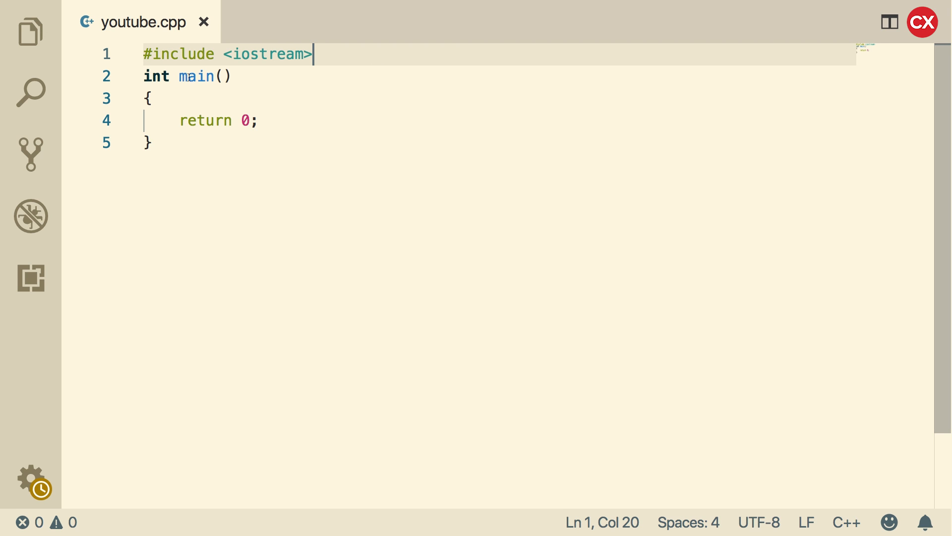
{"action": "type", "text": "//main function"}
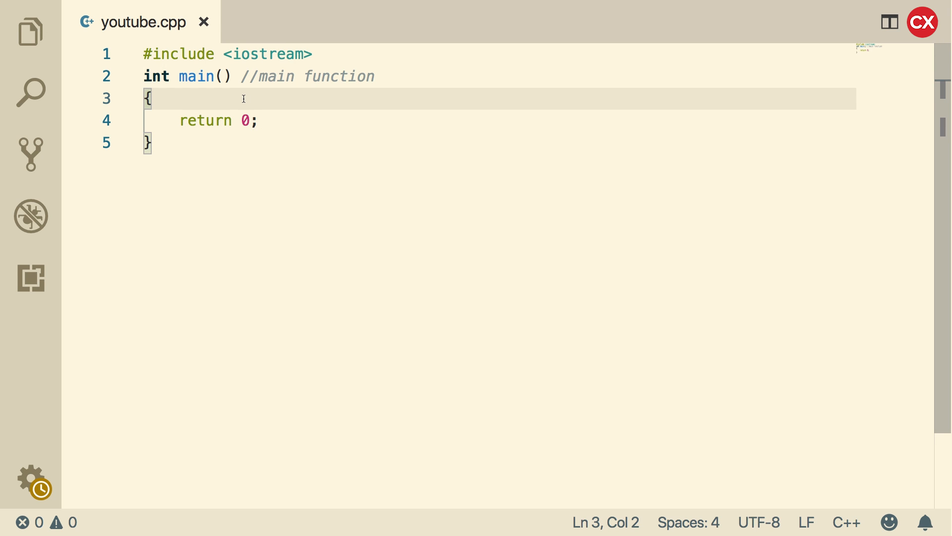
Add std::cout << "Hello World\n"; inside main before return and save the file
{"action": "key", "text": "Enter"}
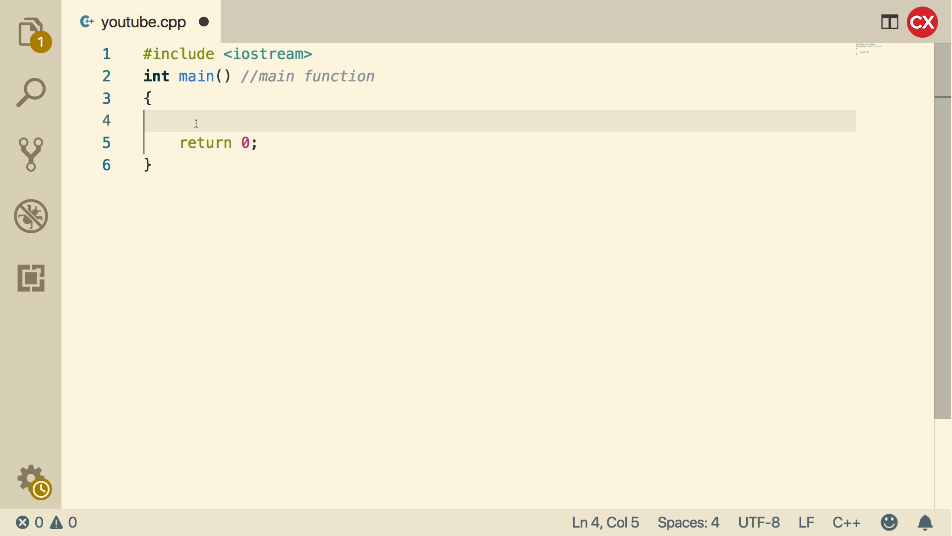
{"action": "type", "text": "std"}
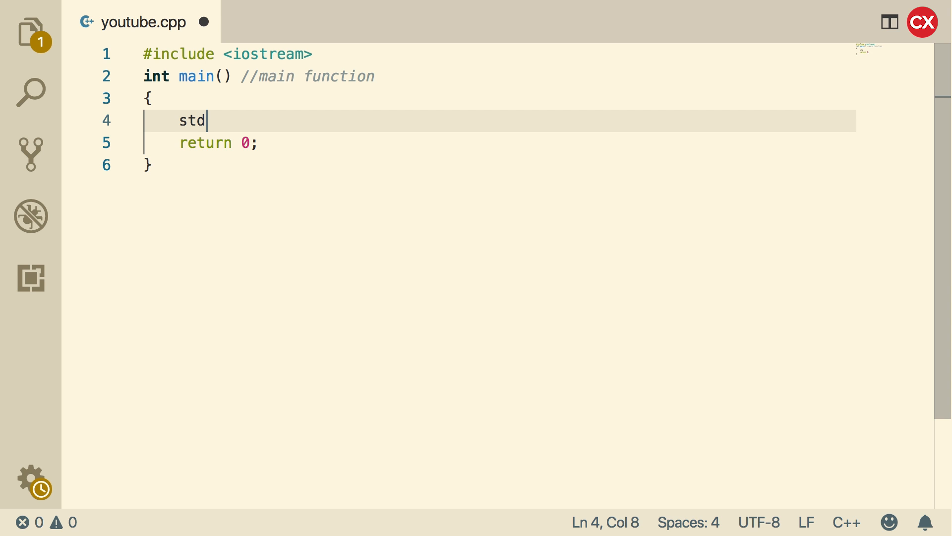
{"action": "type", "text": "::"}
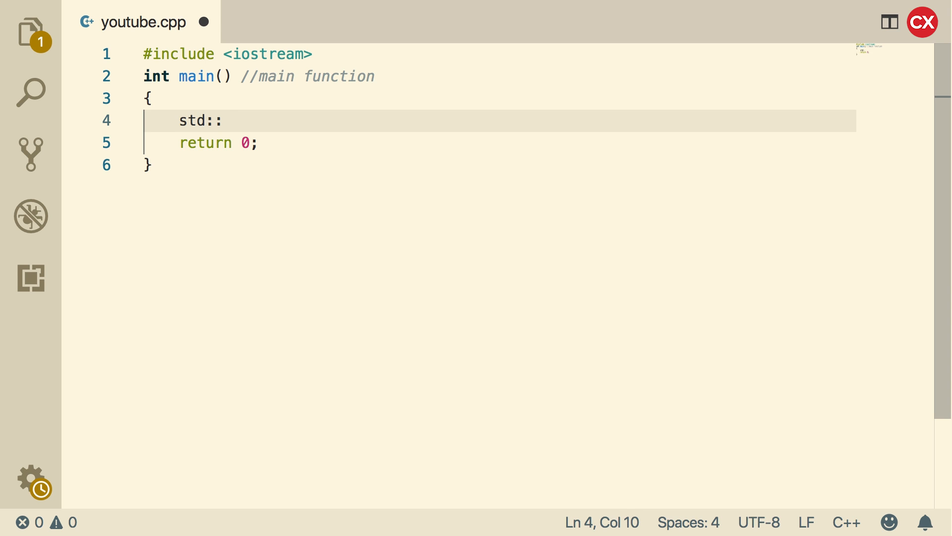
{"action": "type", "text": "cout"}
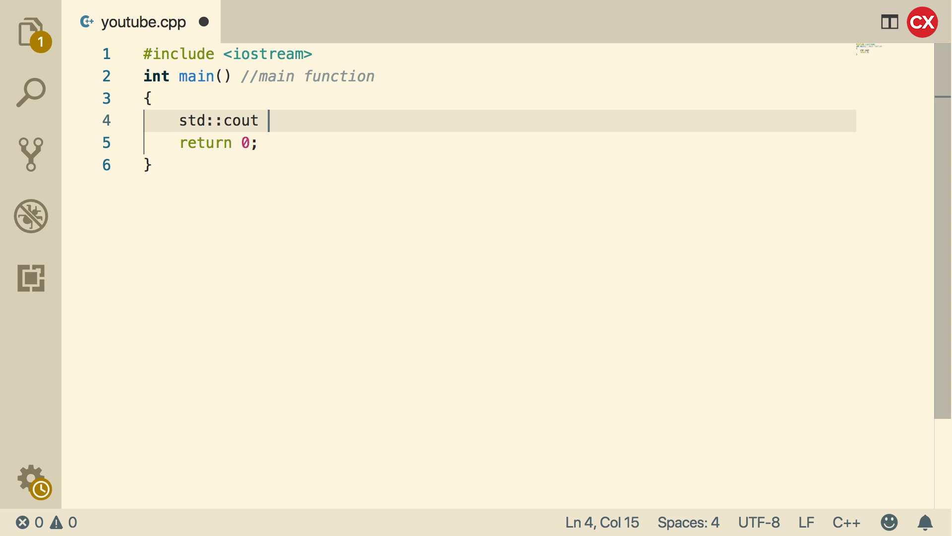
{"action": "type", "text": "<<"}
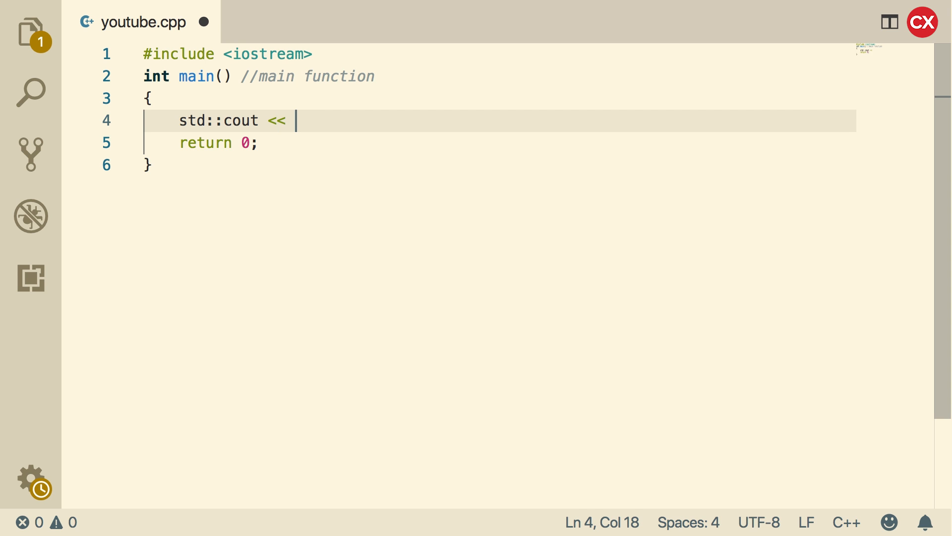
{"action": "type", "text": "\"Hello W"}
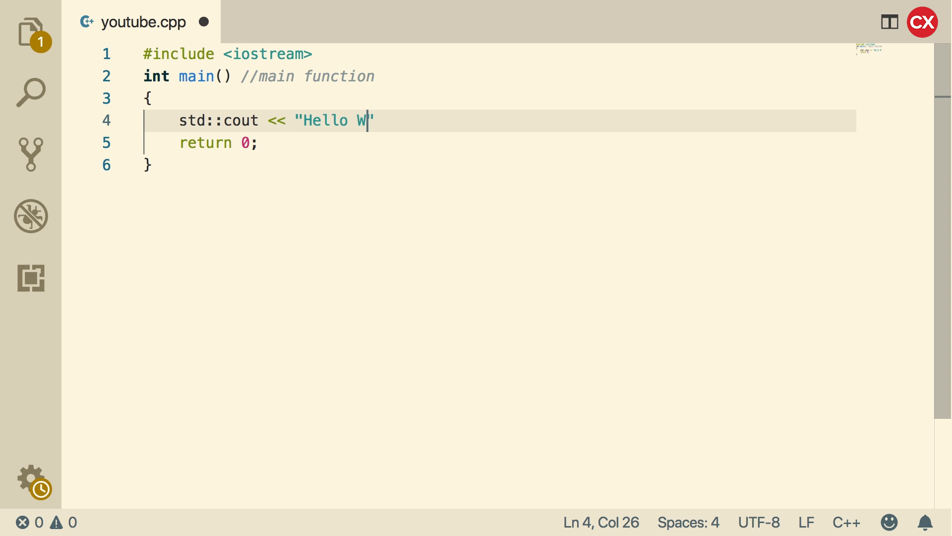
{"action": "type", "text": "orld"}
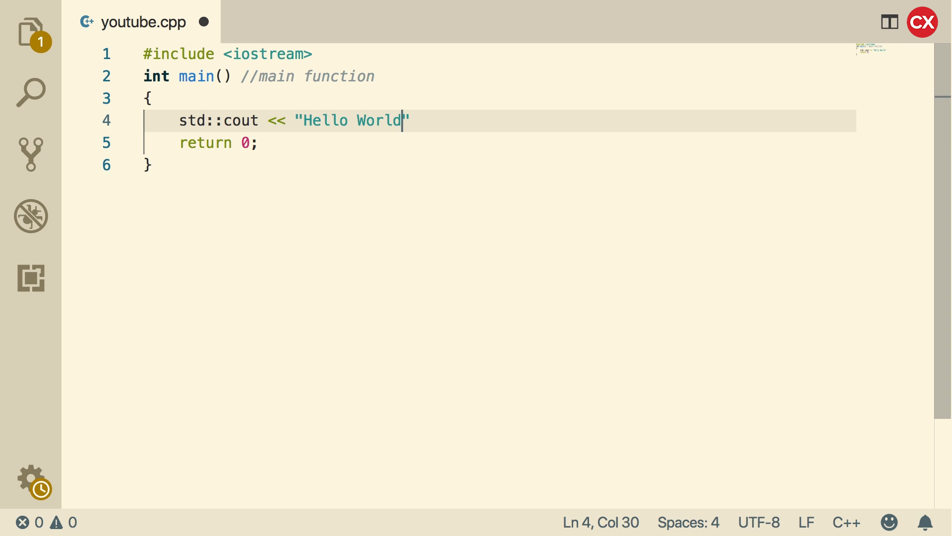
{"action": "type", "text": "\\n"}
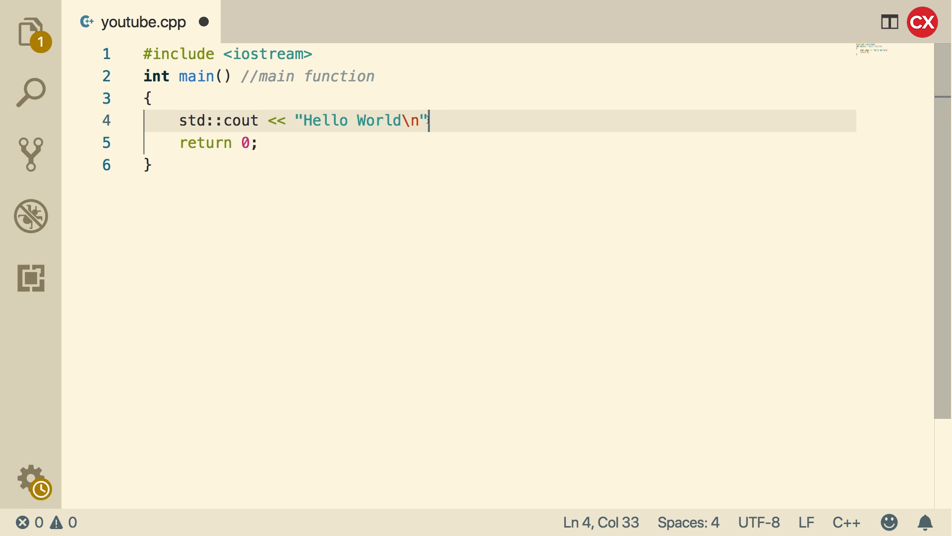
{"action": "type", "text": ";"}
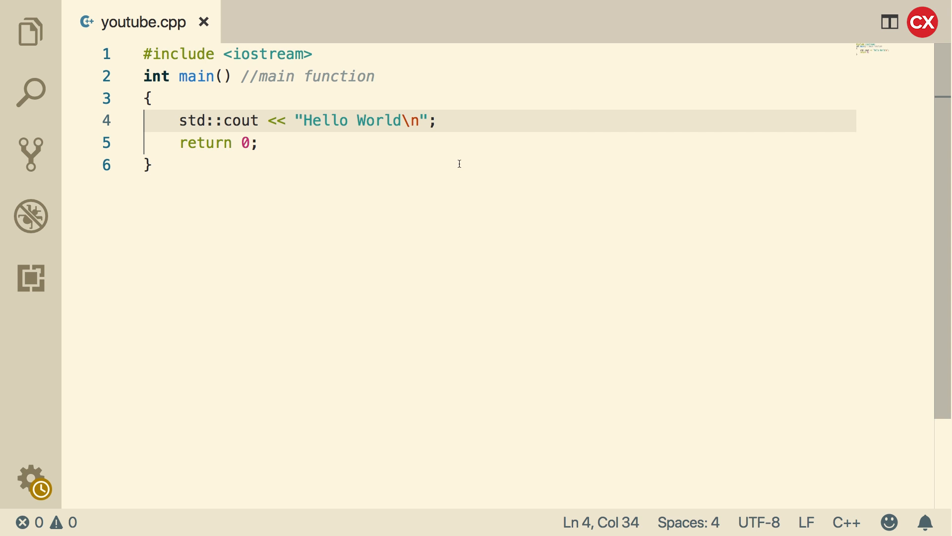
{"action": "mouse_move", "coordinate": [456, 168]}
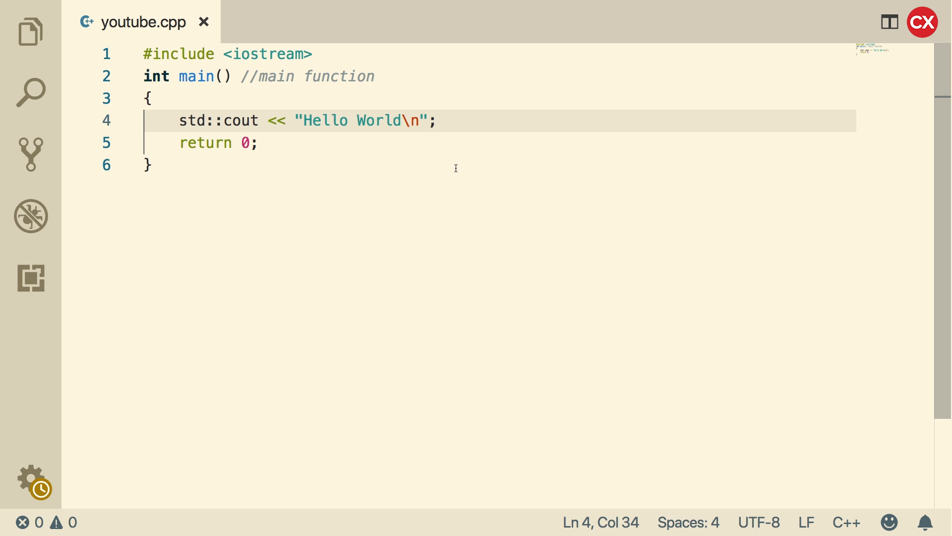
{"action": "mouse_move", "coordinate": [298, 164]}
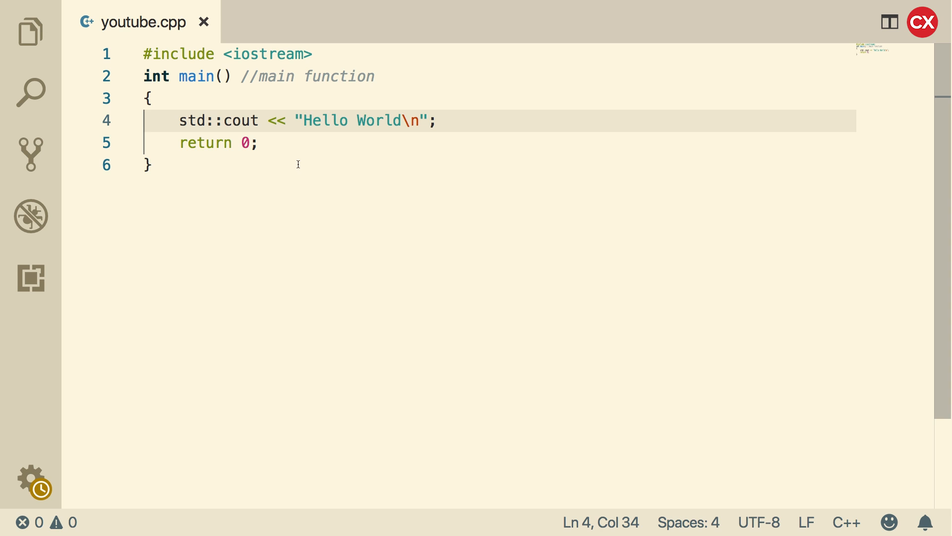
{"action": "mouse_move", "coordinate": [264, 195]}
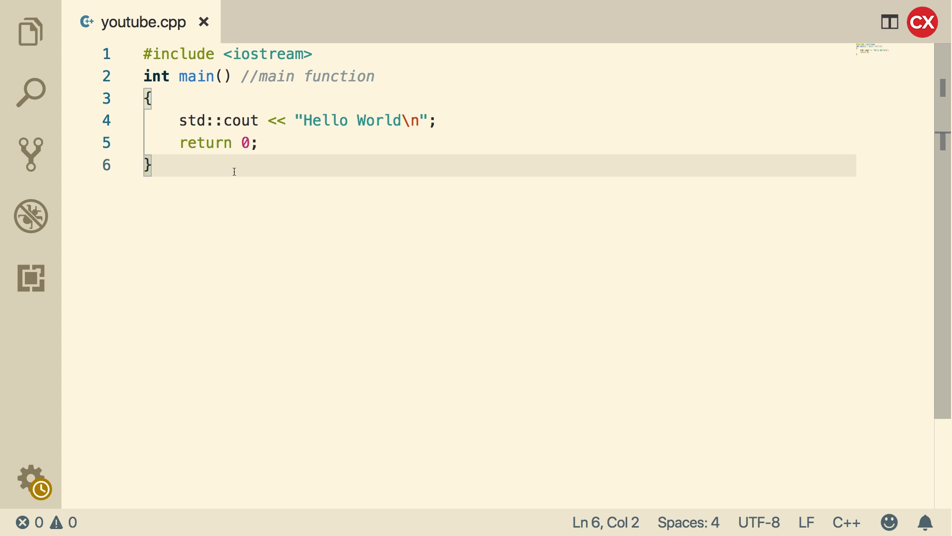
{"action": "left_click", "coordinate": [53, 5]}
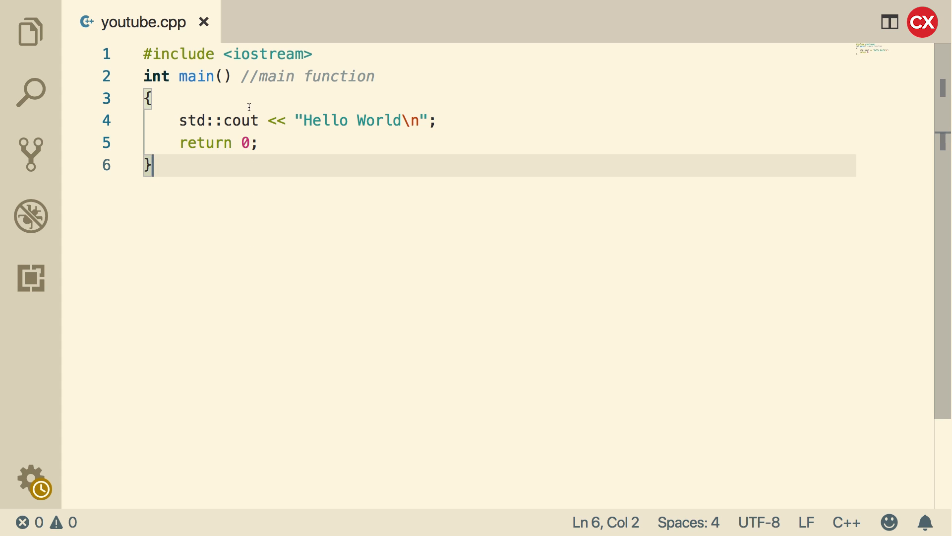
Start a new integrated bash terminal via Terminal > New Terminal and focus its prompt
{"action": "left_click", "coordinate": [222, 4]}
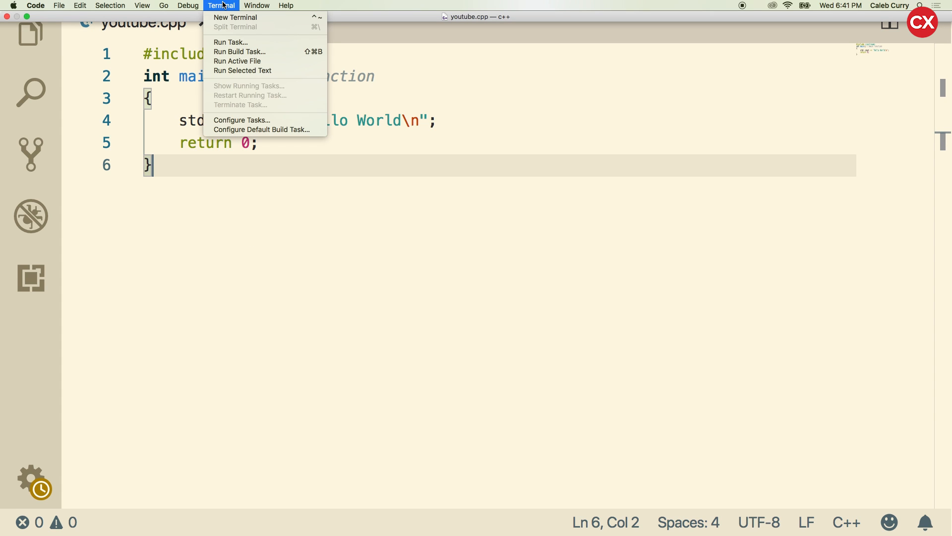
{"action": "left_click", "coordinate": [234, 17]}
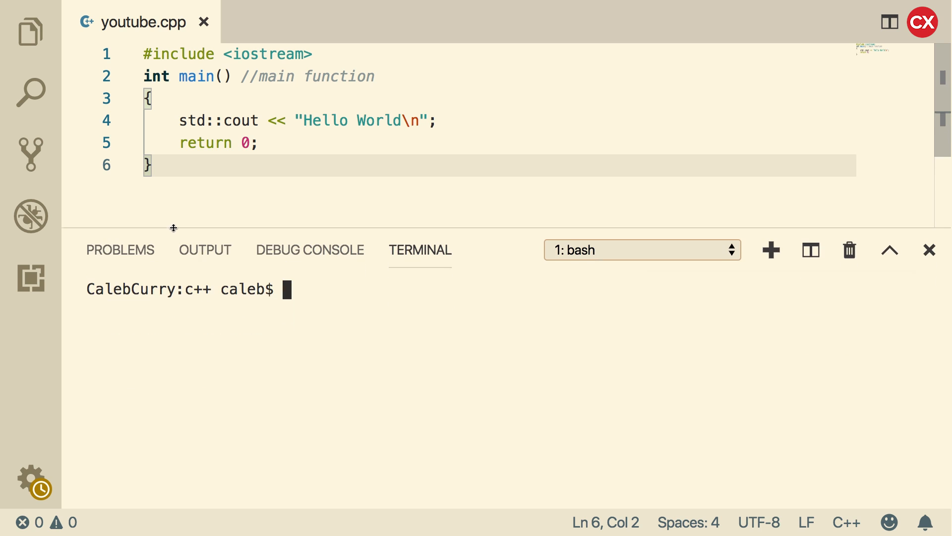
{"action": "mouse_move", "coordinate": [385, 350]}
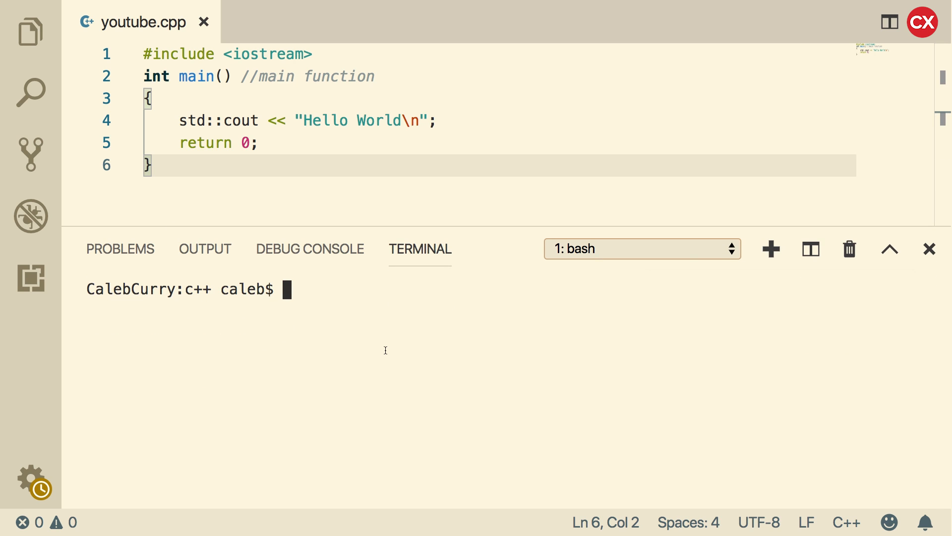
{"action": "mouse_move", "coordinate": [383, 348]}
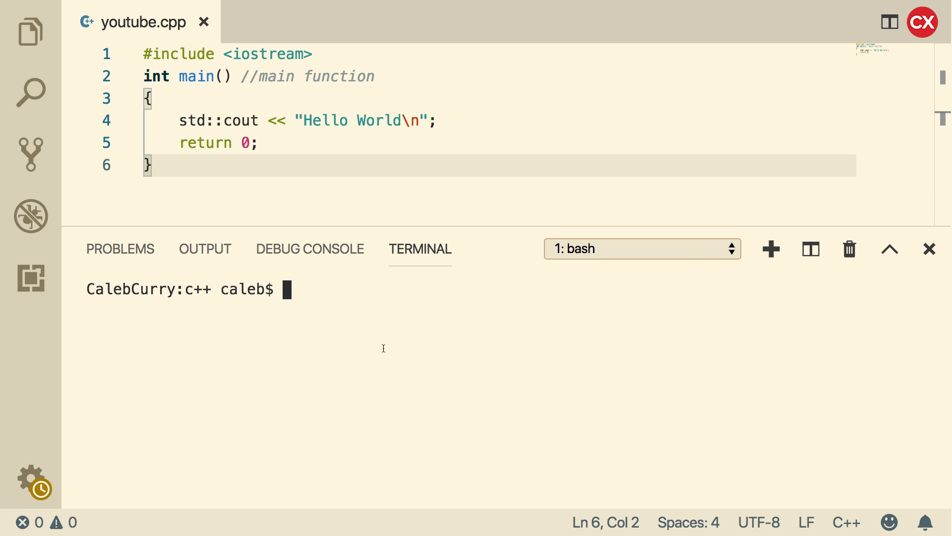
{"action": "double_click", "coordinate": [196, 289]}
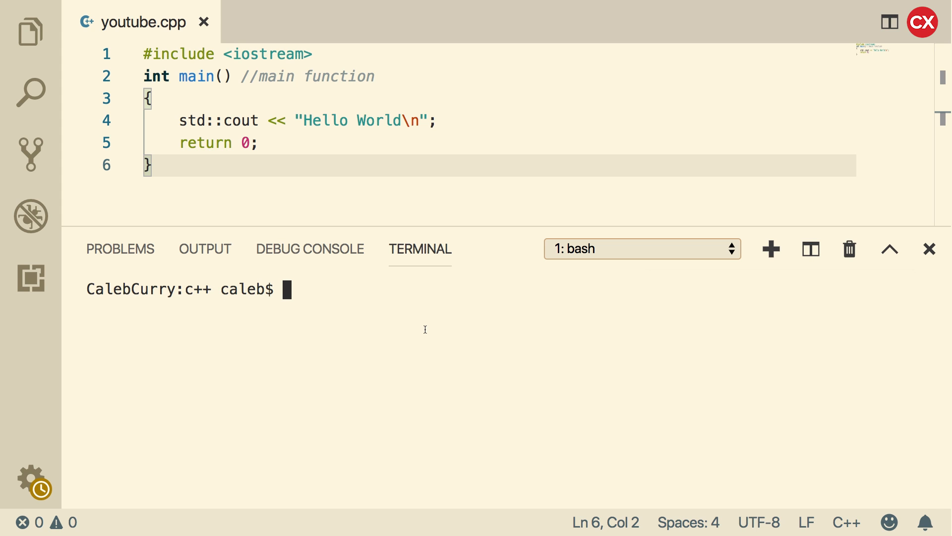
Run g++ youtube.cpp in the terminal to compile the program
{"action": "type", "text": "g"}
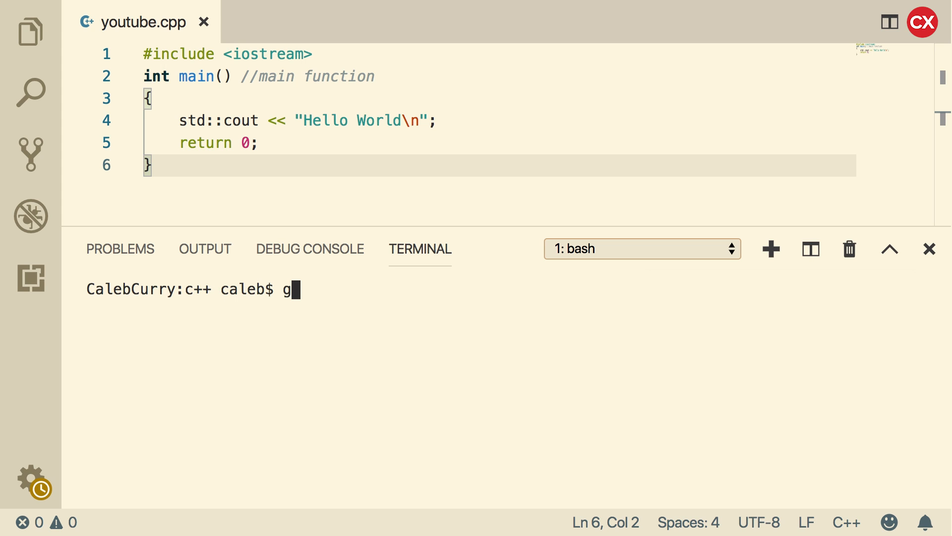
{"action": "type", "text": "++"}
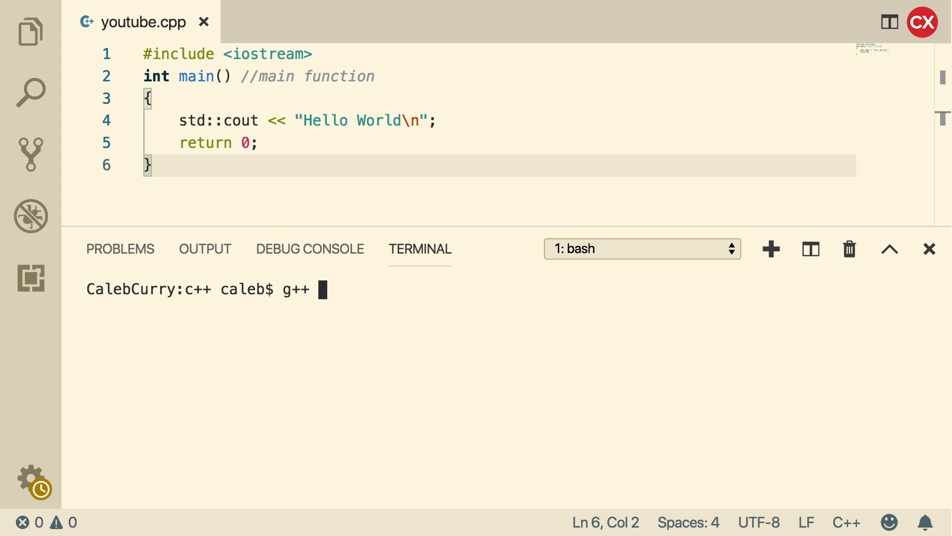
{"action": "type", "text": "youtube.cpp"}
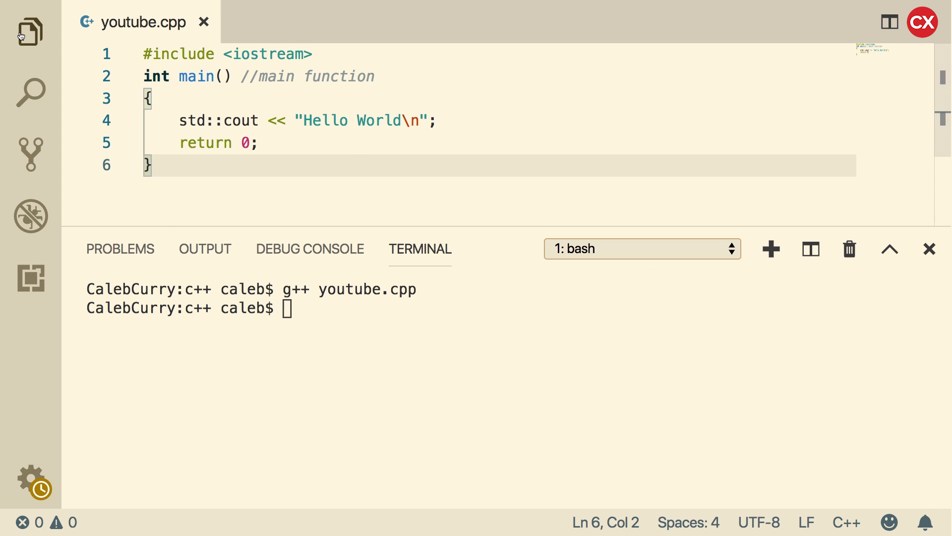
Show the Explorer so a.out appears beside youtube.cpp in the C++ folder
{"action": "left_click", "coordinate": [28, 29]}
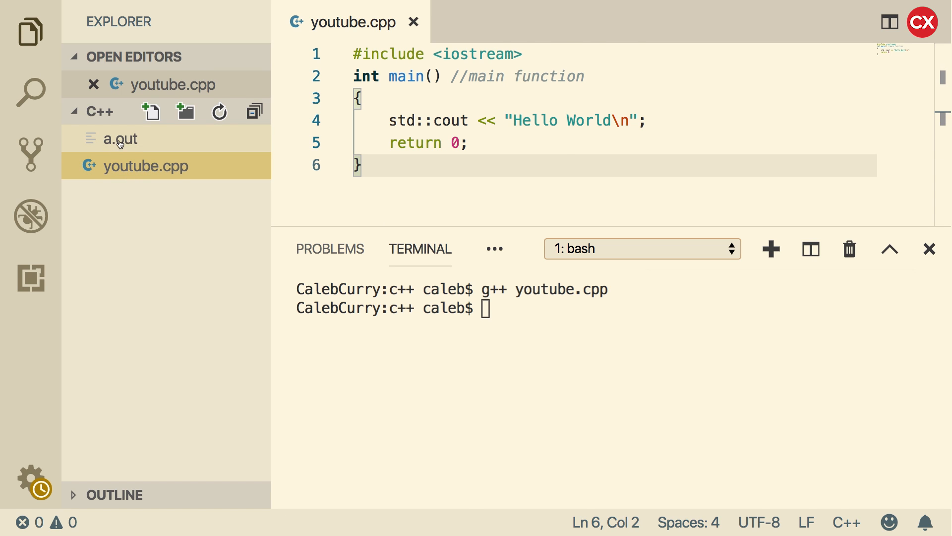
{"action": "mouse_move", "coordinate": [124, 152]}
{"action": "type", "text": "g++ youtube.cpp"}
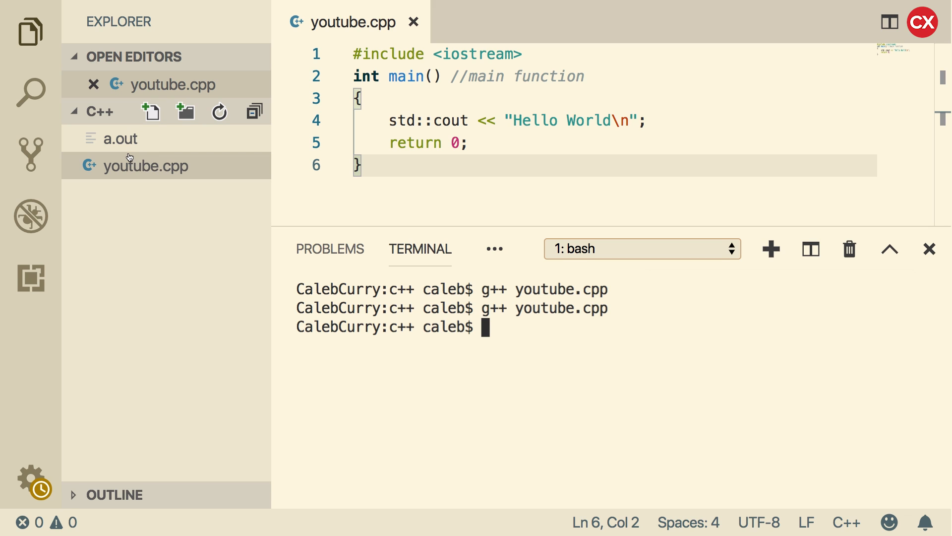
{"action": "mouse_move", "coordinate": [121, 126]}
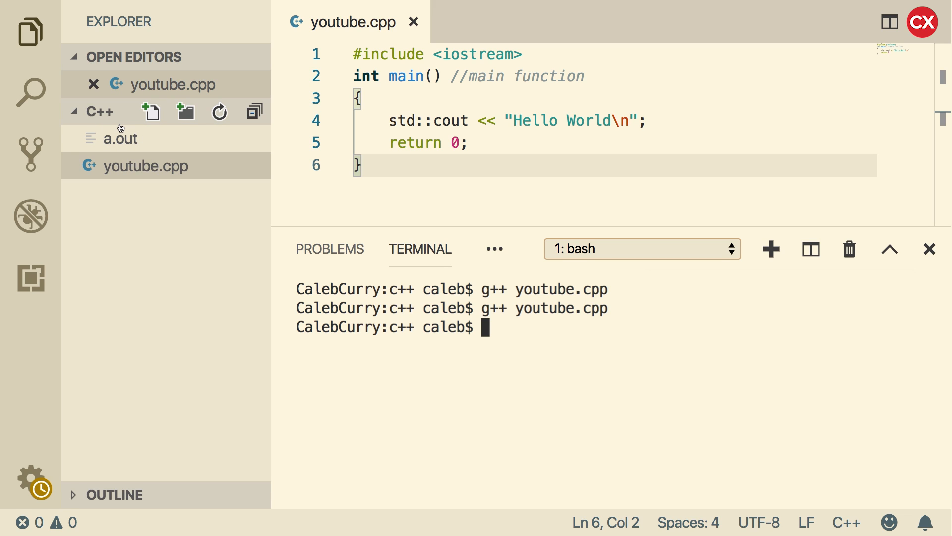
{"action": "mouse_move", "coordinate": [531, 329]}
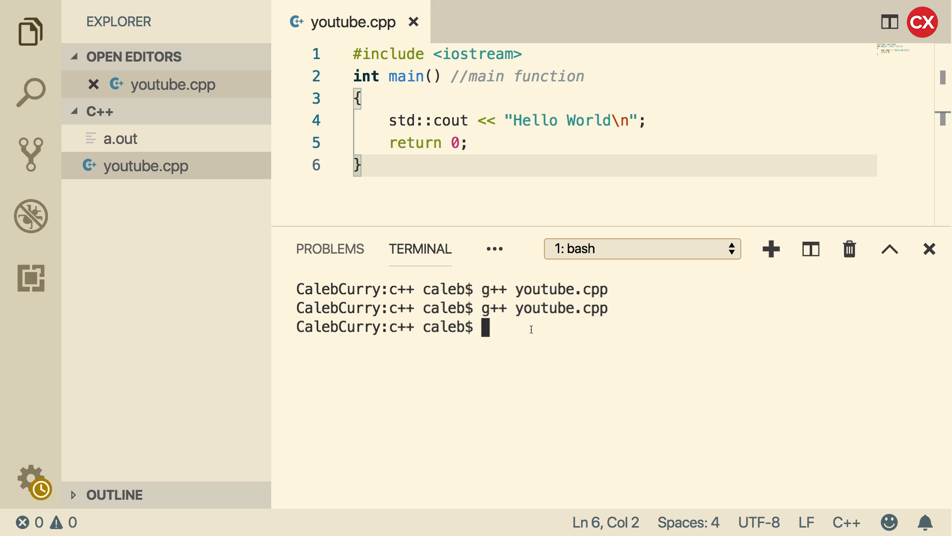
Run ./a.out in the terminal so it prints Hello World
{"action": "type", "text": "./"}
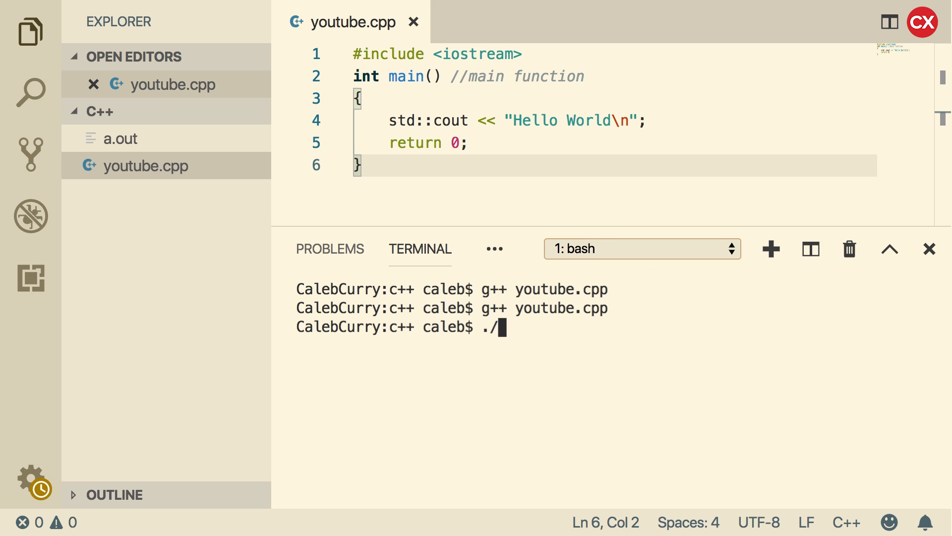
{"action": "type", "text": "a.ou"}
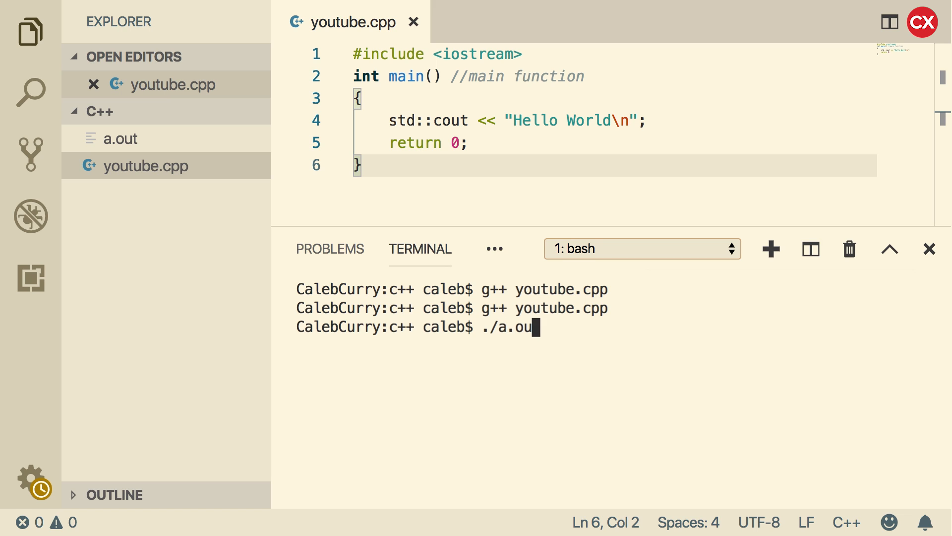
{"action": "key", "text": "Enter"}
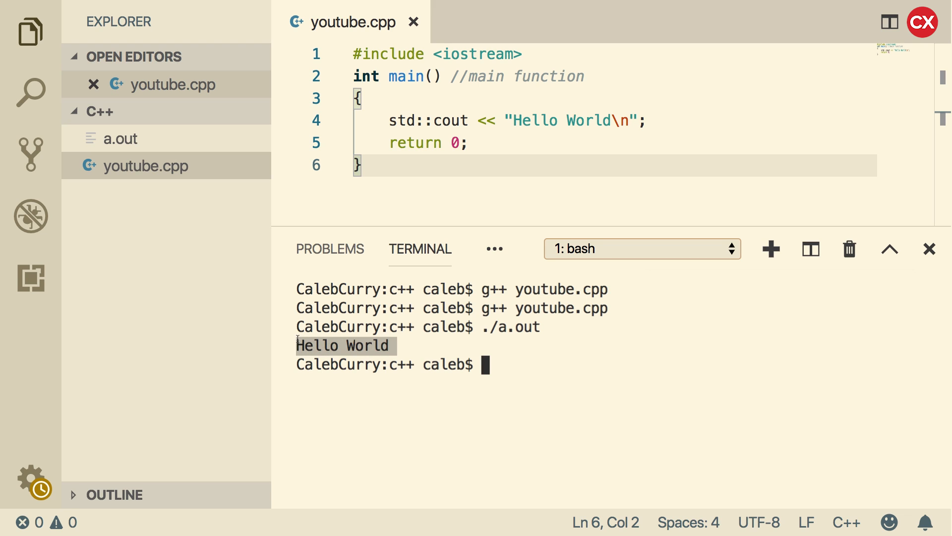
{"action": "mouse_move", "coordinate": [404, 346]}
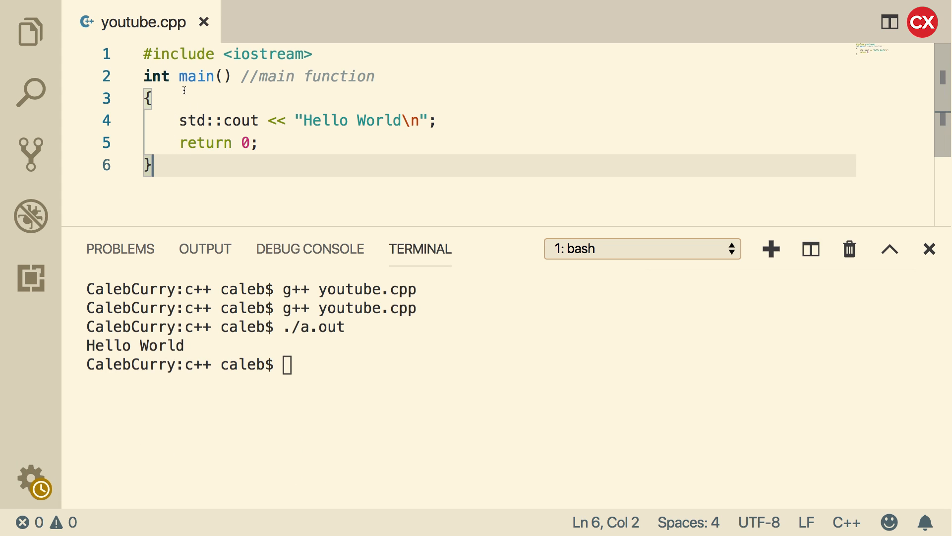
{"action": "mouse_move", "coordinate": [230, 181]}
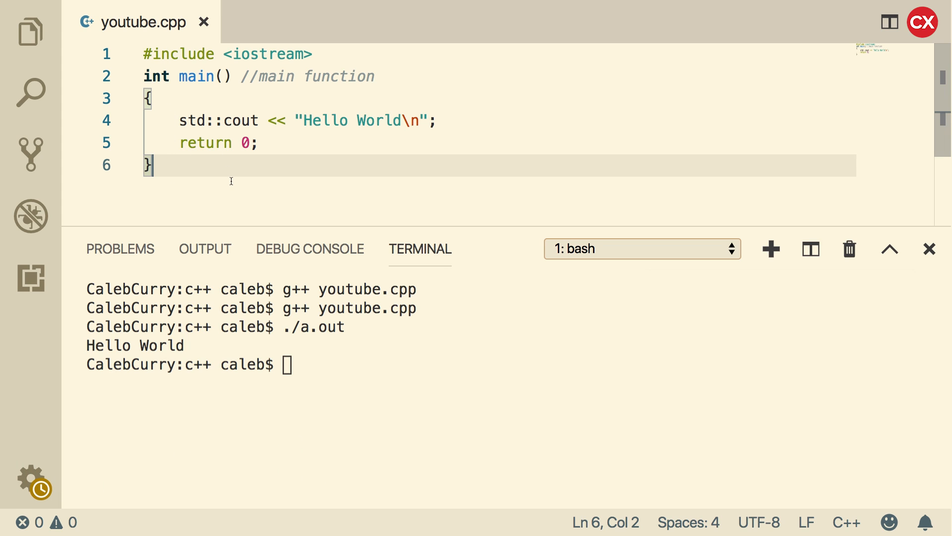